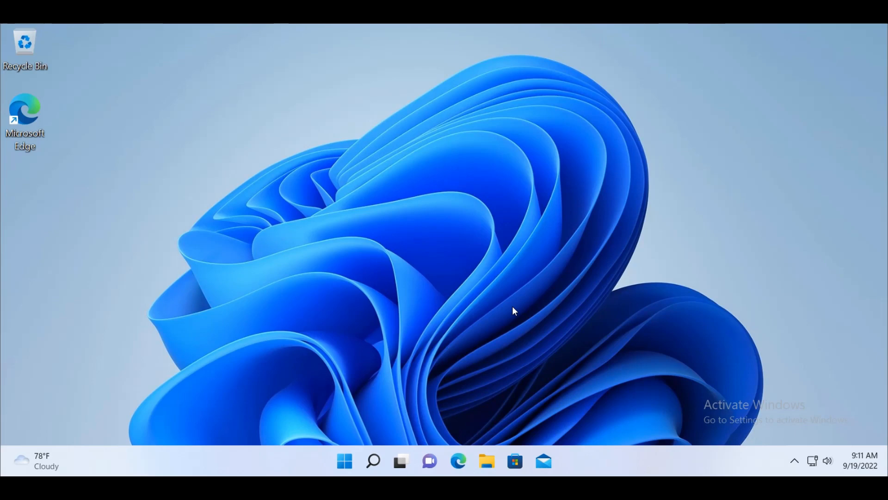
pyautogui.moveTo(486, 286)
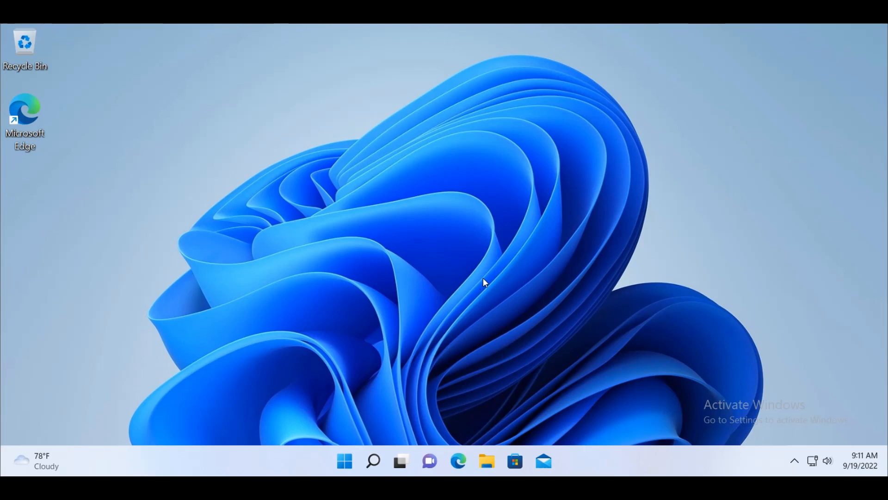
pyautogui.moveTo(362, 267)
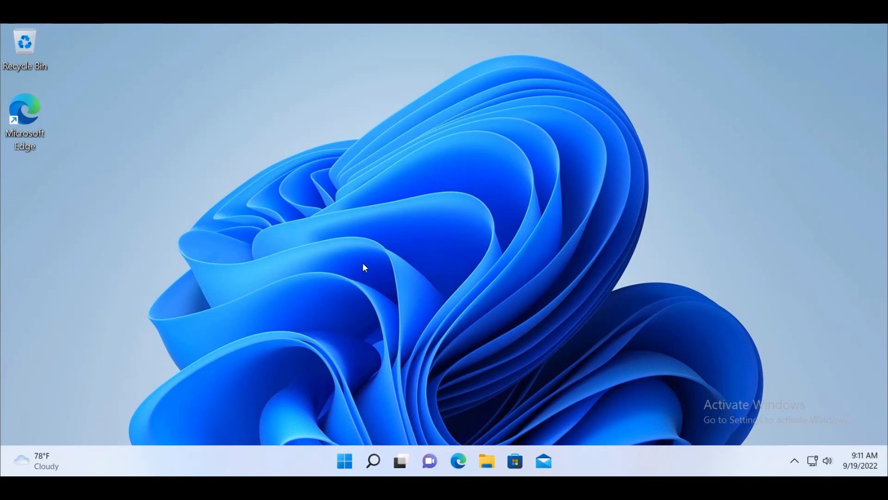
# Launch Settings from the Start button's quick menu and scroll the System page to Recovery.
pyautogui.rightClick(344, 460)
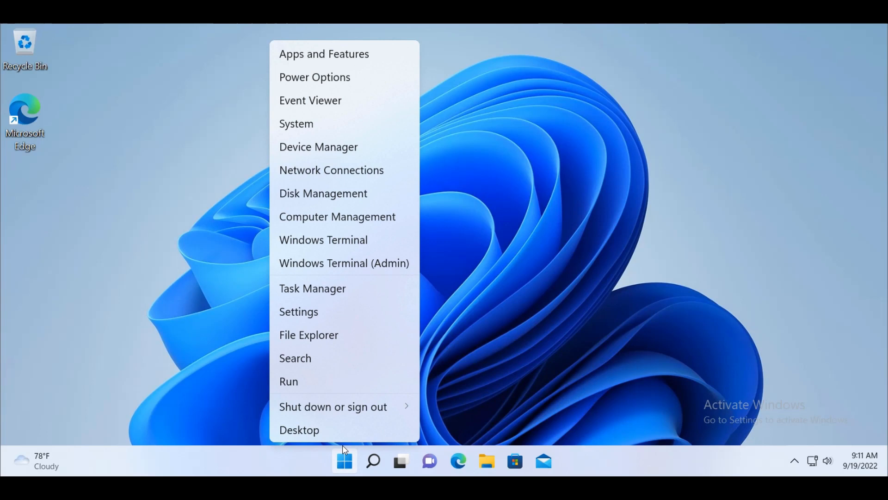
pyautogui.click(299, 311)
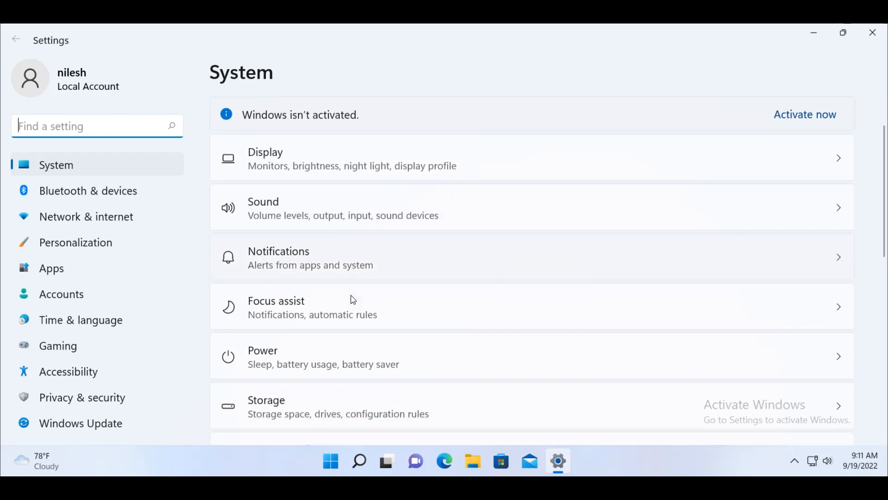
pyautogui.scroll(-3)
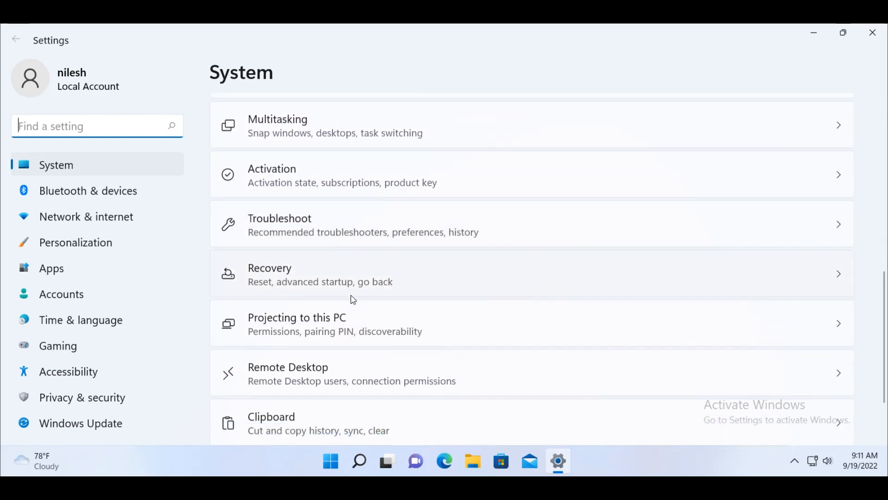
pyautogui.scroll(-3)
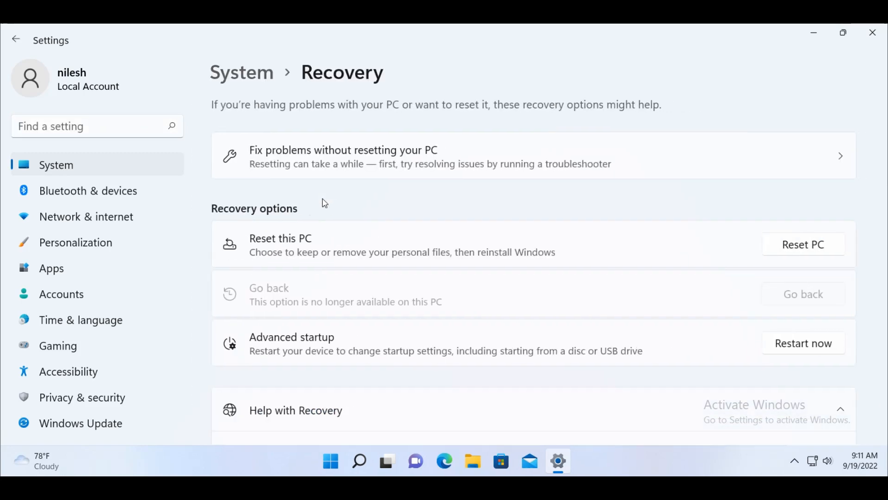
pyautogui.moveTo(408, 224)
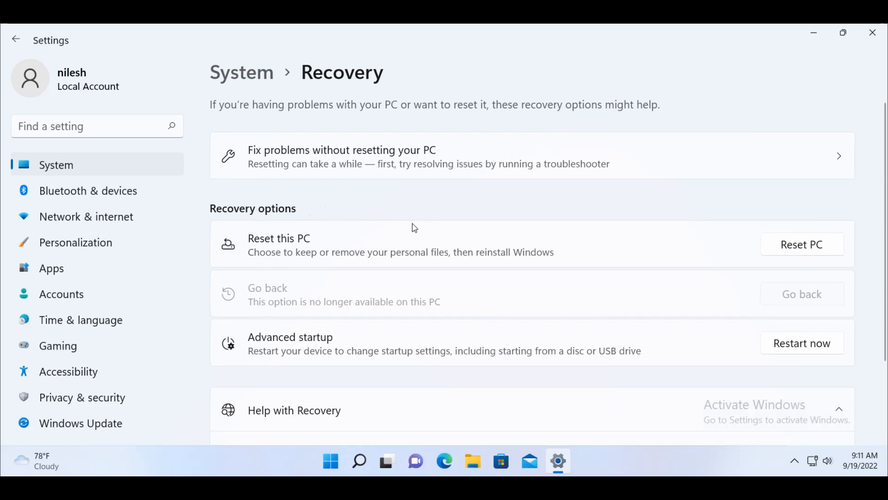
pyautogui.moveTo(312, 317)
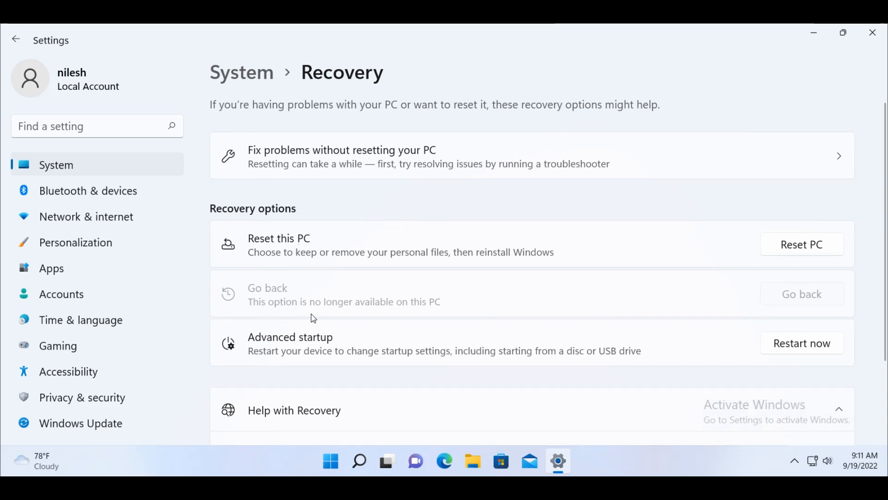
pyautogui.moveTo(252, 322)
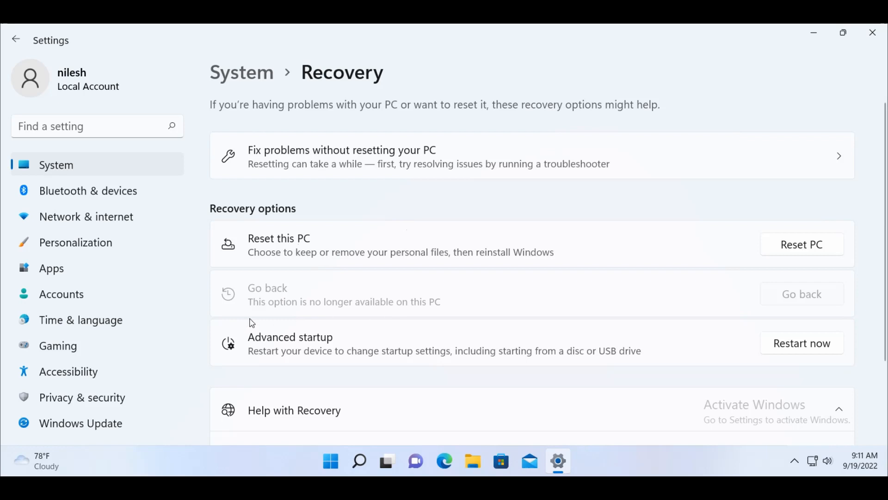
pyautogui.moveTo(297, 305)
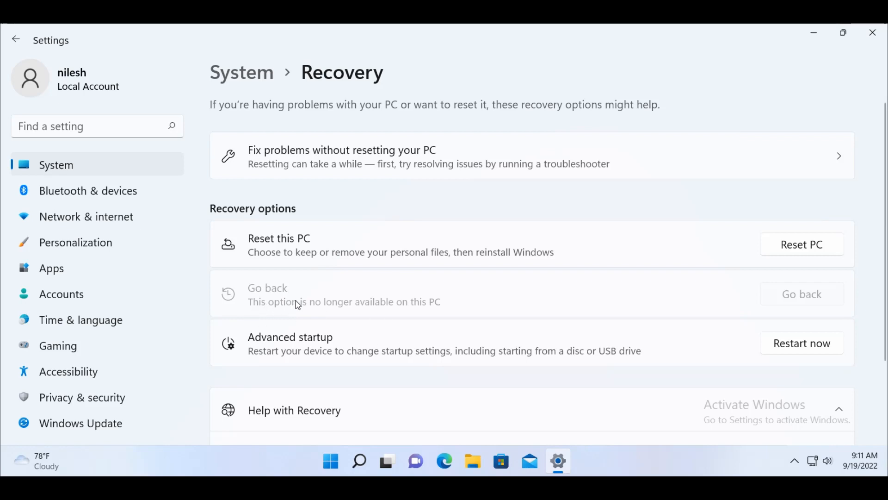
pyautogui.moveTo(279, 297)
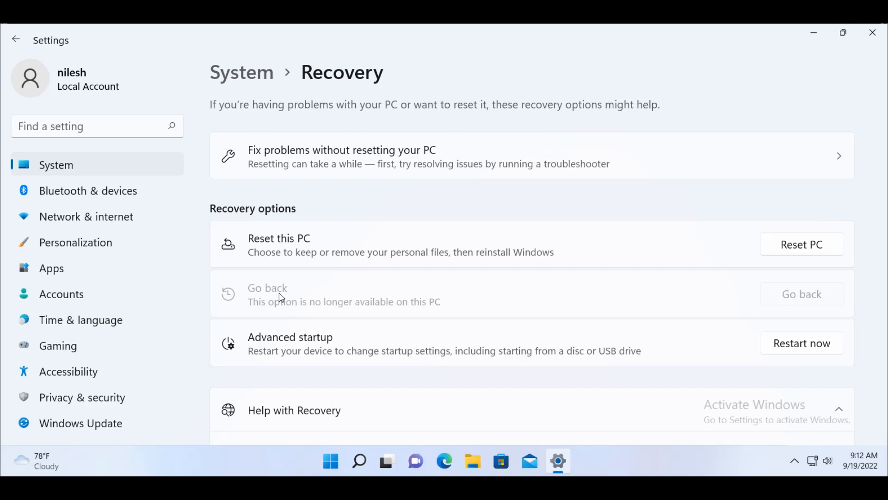
pyautogui.moveTo(808, 304)
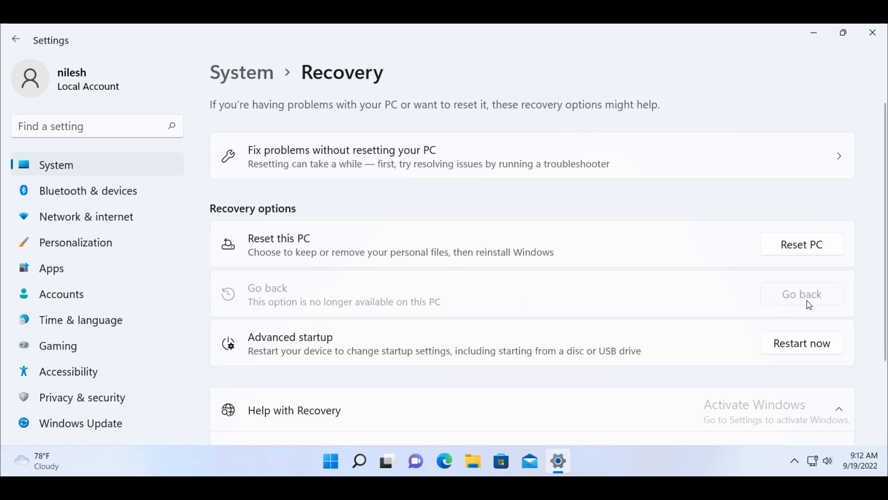
pyautogui.moveTo(504, 299)
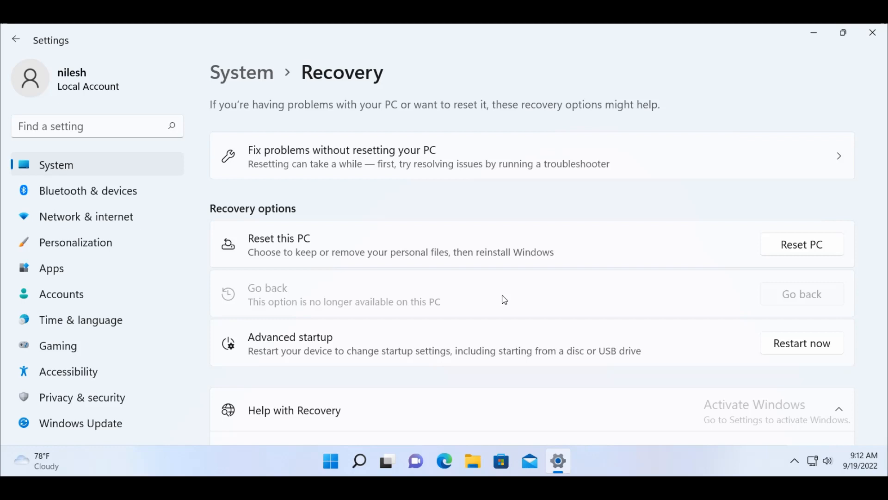
pyautogui.moveTo(500, 300)
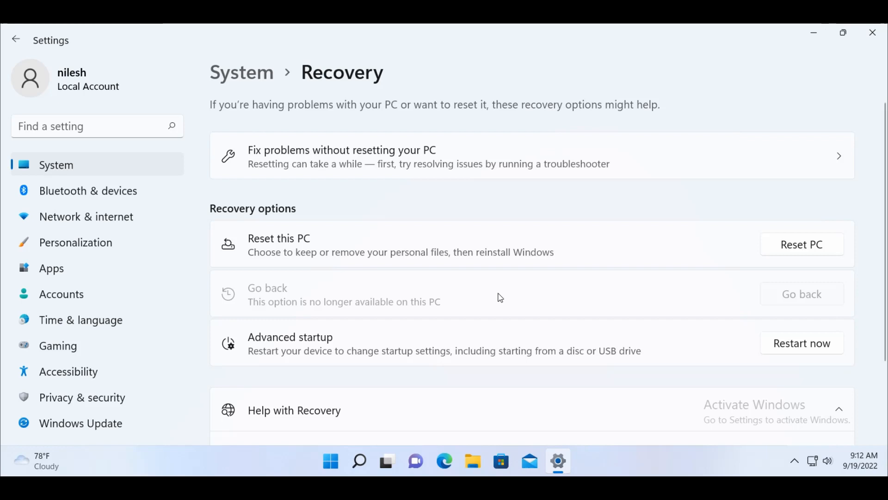
pyautogui.moveTo(504, 306)
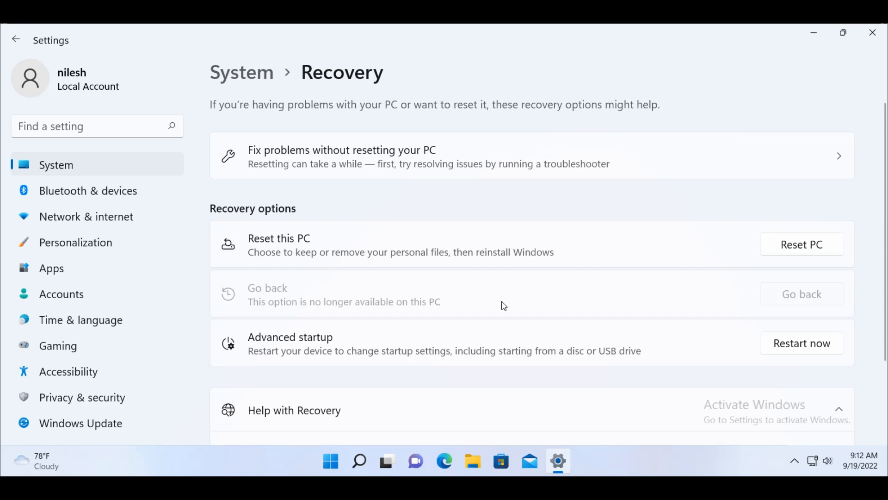